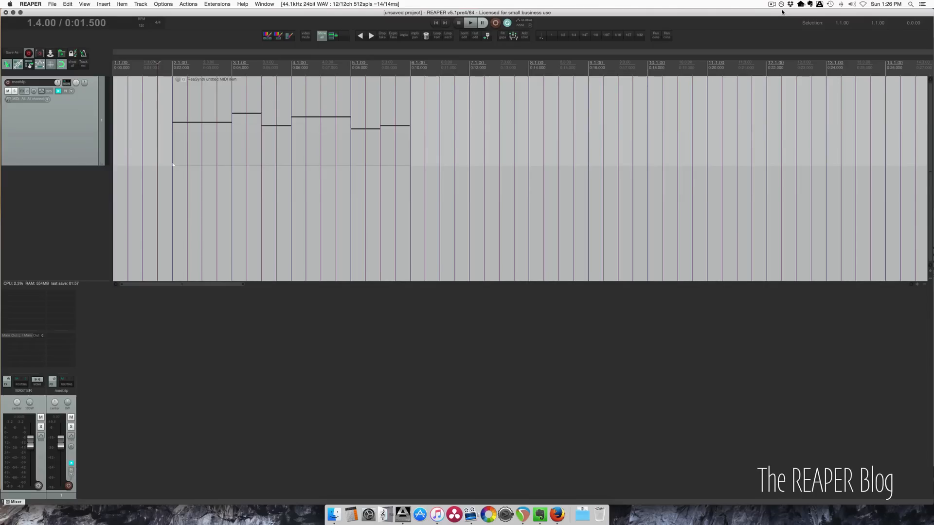
Bring up the Preferences on the MIDI Devices page listing inputs and outputs.
{"action": "key", "text": "cmd+,"}
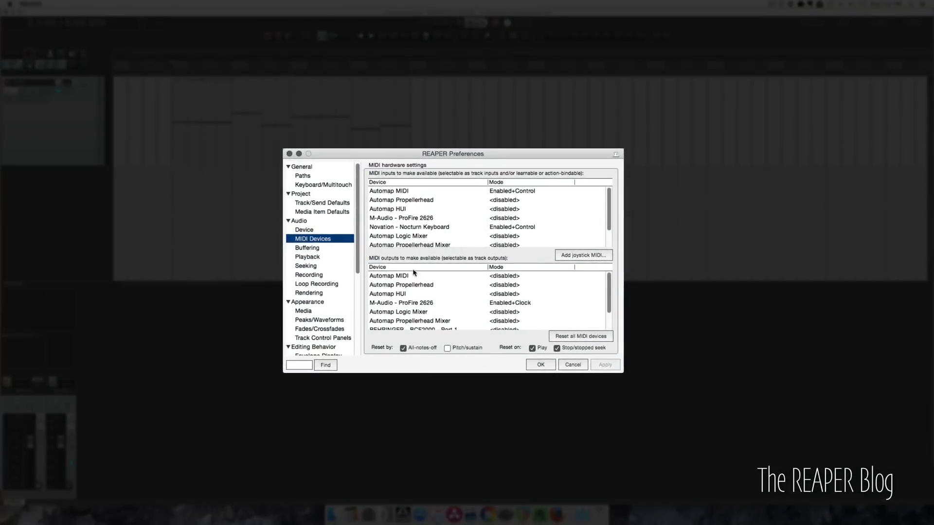
Enable the BEHRINGER - BCF2000 - Port 3 MIDI output with clock and confirm with OK.
{"action": "scroll", "scroll_direction": "down", "scroll_amount": 3}
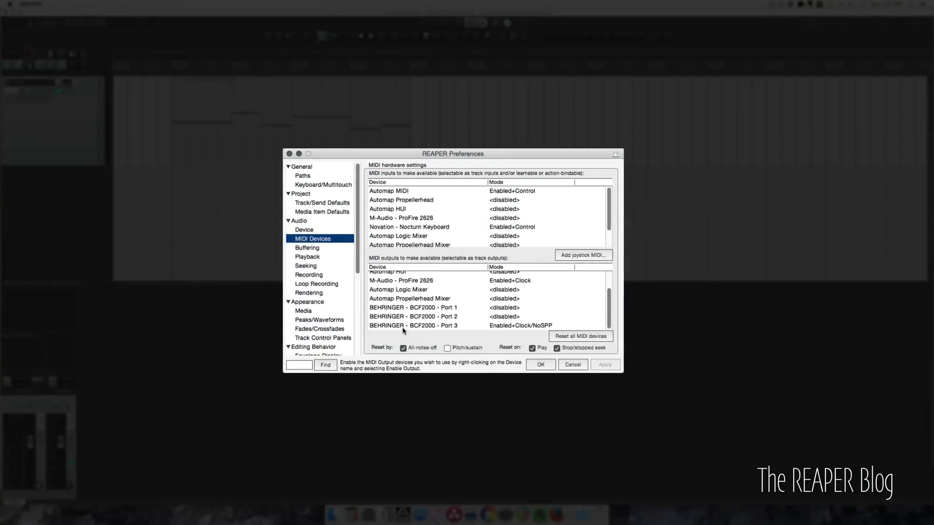
{"action": "left_click", "coordinate": [413, 325]}
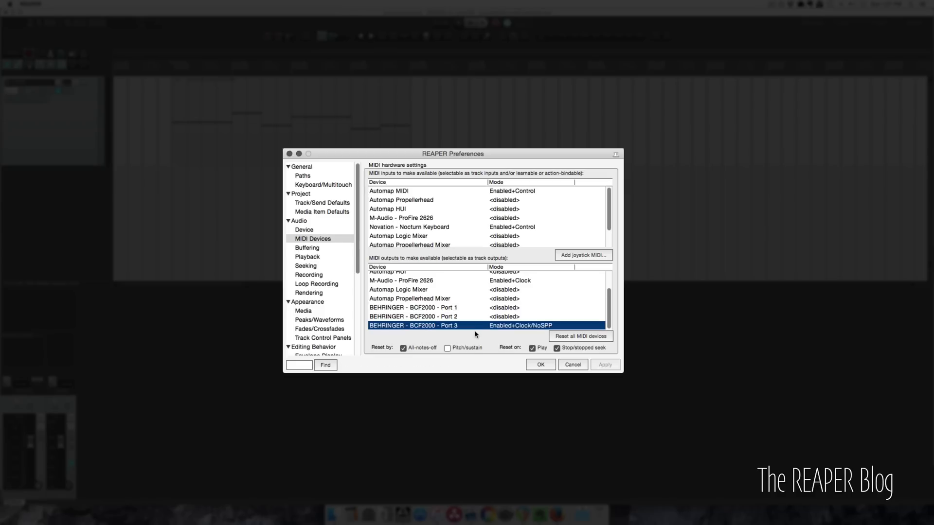
{"action": "double_click", "coordinate": [412, 325]}
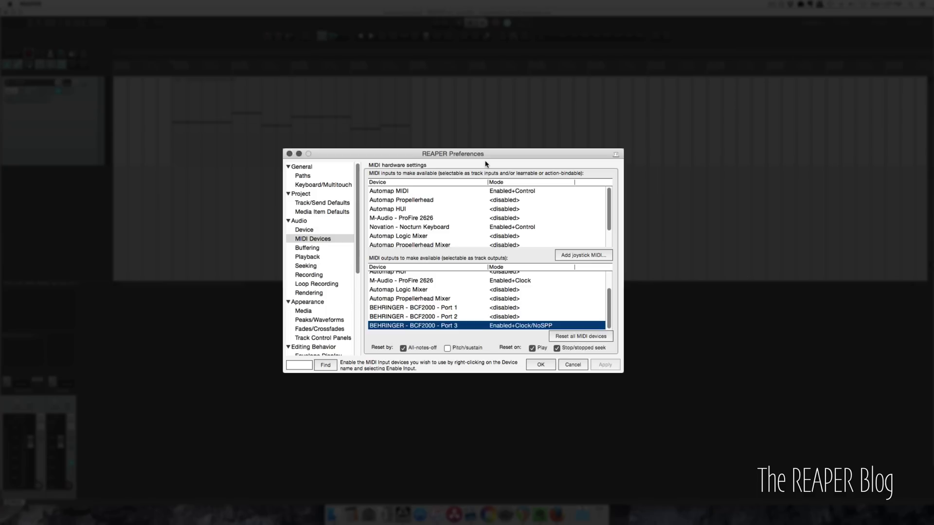
{"action": "left_click", "coordinate": [572, 365]}
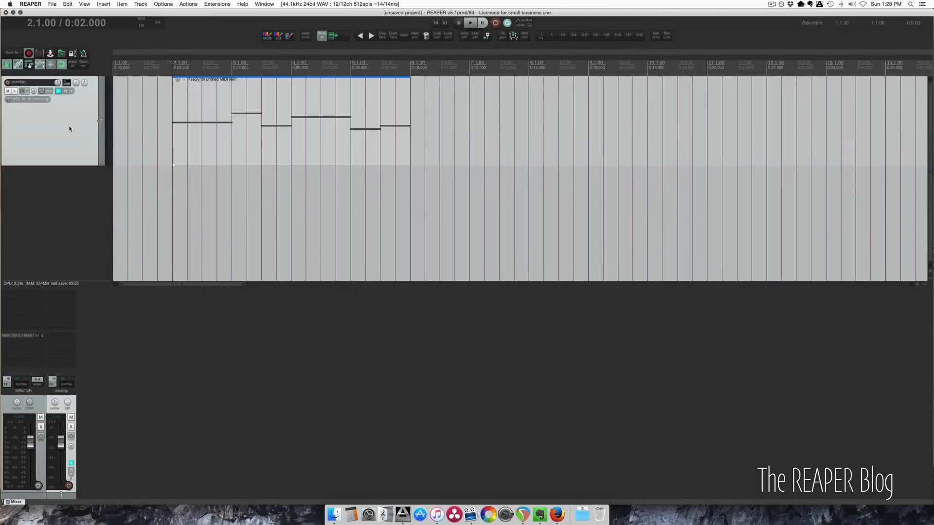
Add Cockos ReaInsert to the meeblip track's FX chain.
{"action": "left_click", "coordinate": [25, 91]}
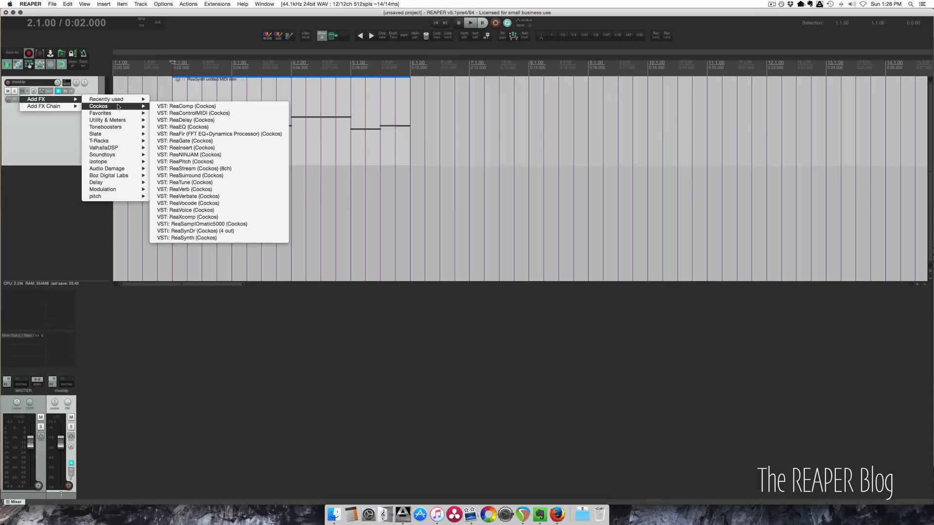
{"action": "mouse_move", "coordinate": [203, 148]}
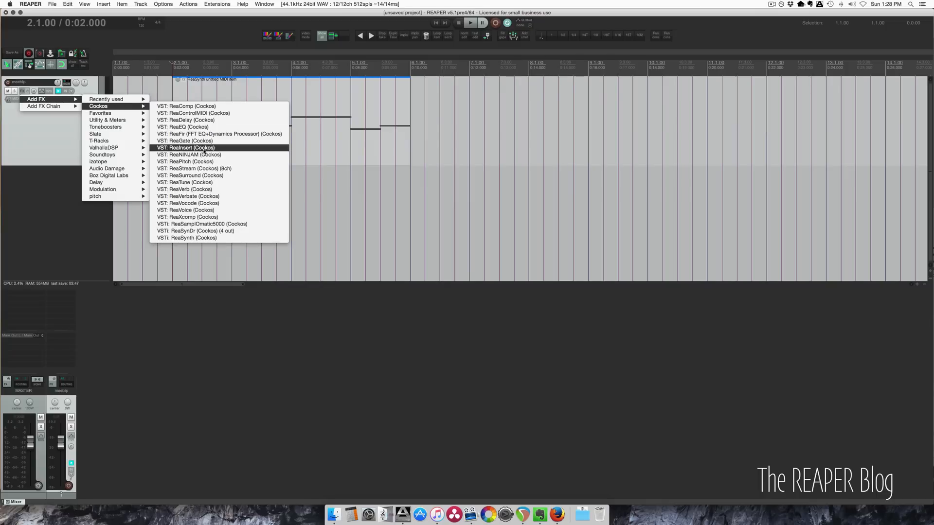
{"action": "left_click", "coordinate": [186, 147]}
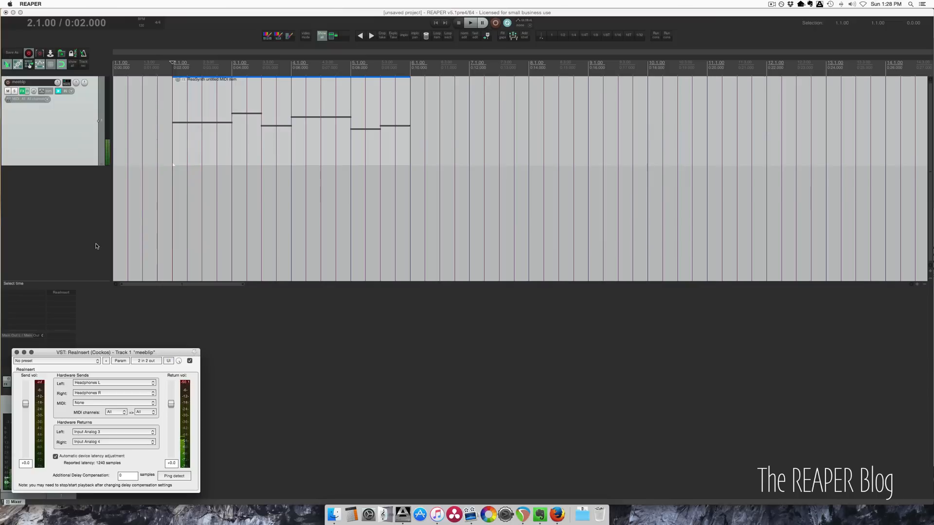
{"action": "left_click", "coordinate": [53, 361]}
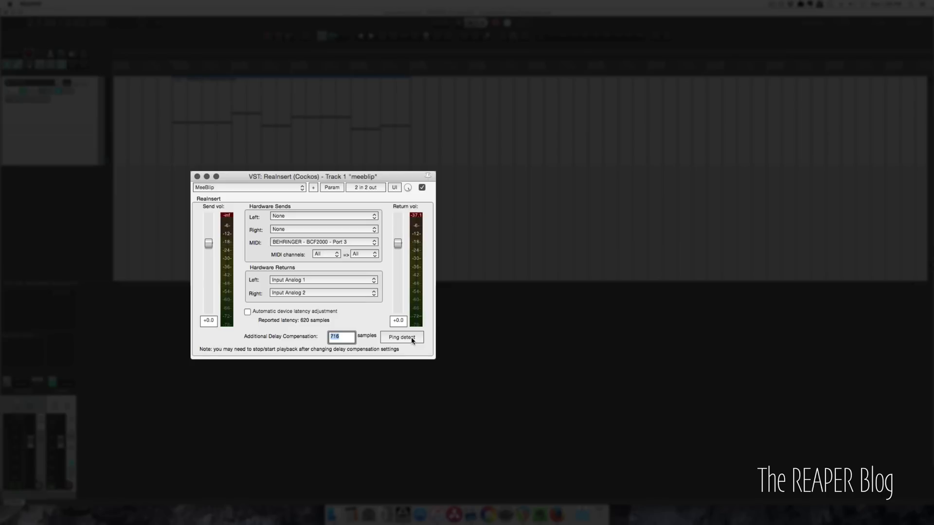
Ping-detect ReaInsert's hardware round-trip delay, giving 1980 samples of compensation.
{"action": "left_click", "coordinate": [402, 337]}
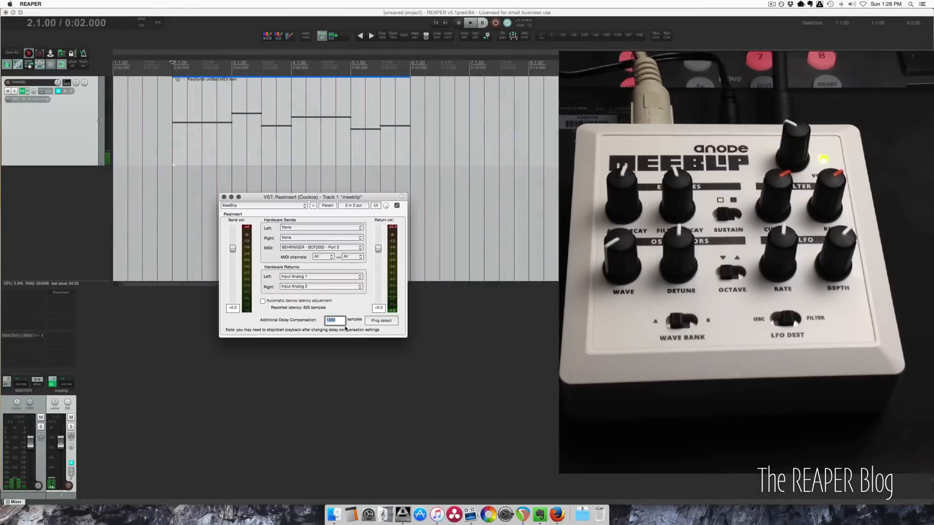
{"action": "left_click_drag", "start_coordinate": [311, 196], "coordinate": [349, 213]}
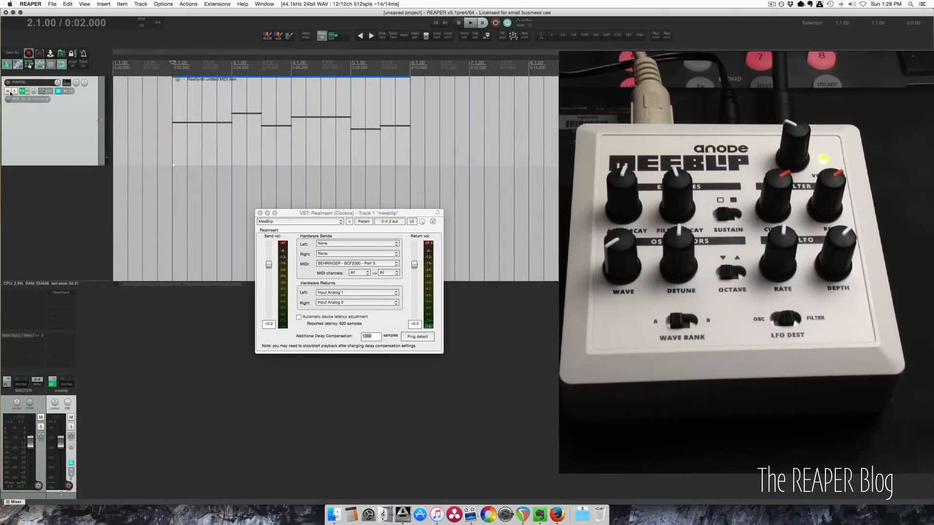
{"action": "left_click", "coordinate": [28, 100]}
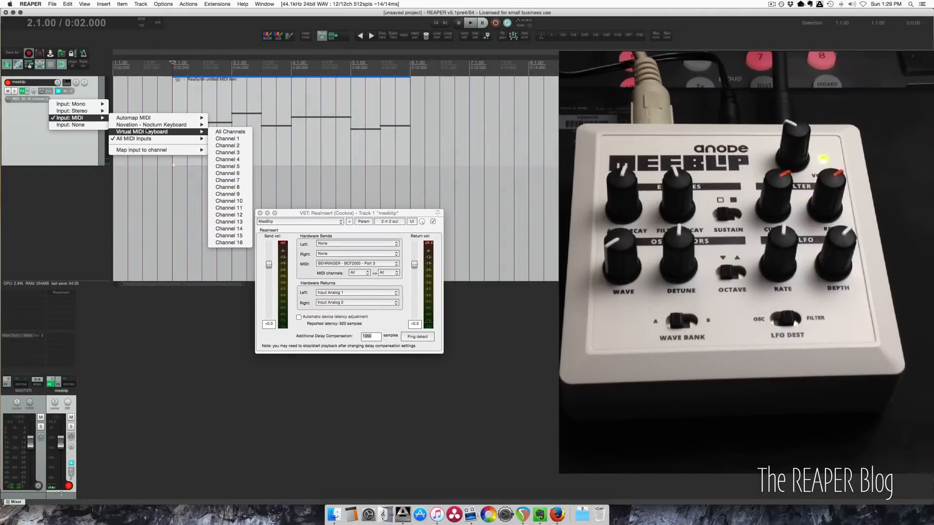
{"action": "mouse_move", "coordinate": [158, 125]}
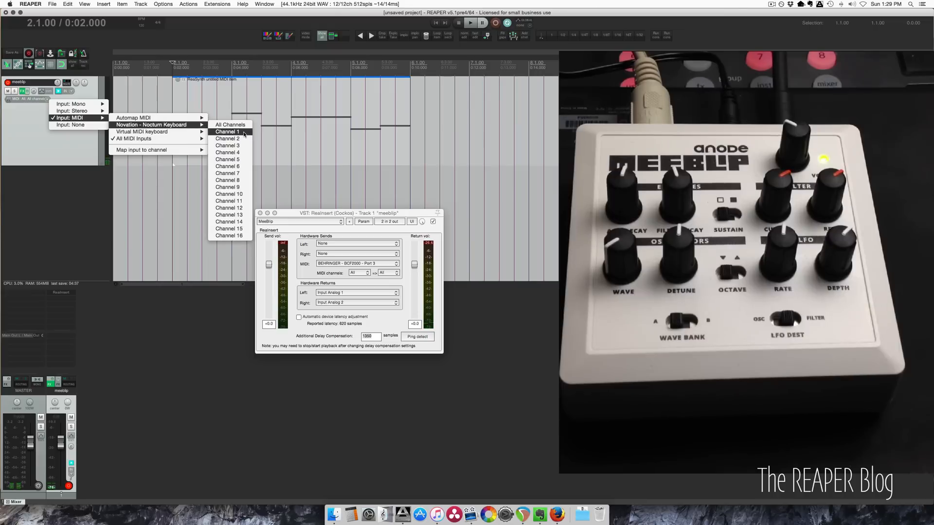
Take the meeblip track's input from Novation Nocturn Keyboard channel 1 and play back to test.
{"action": "left_click", "coordinate": [228, 131]}
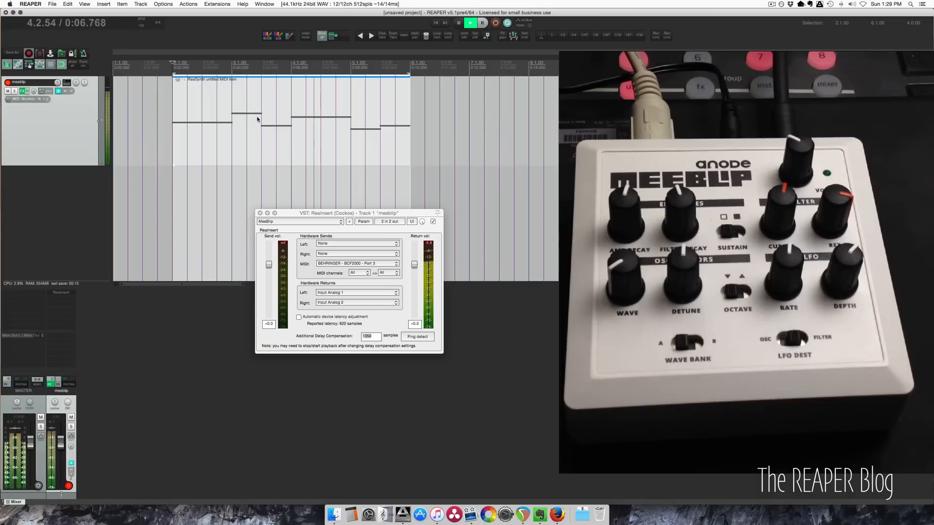
{"action": "left_click", "coordinate": [470, 22]}
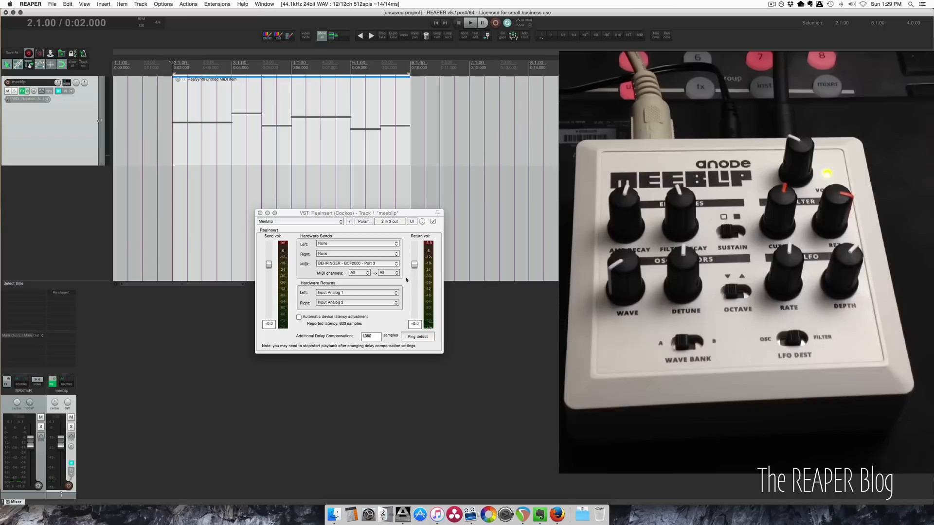
{"action": "left_click", "coordinate": [470, 22]}
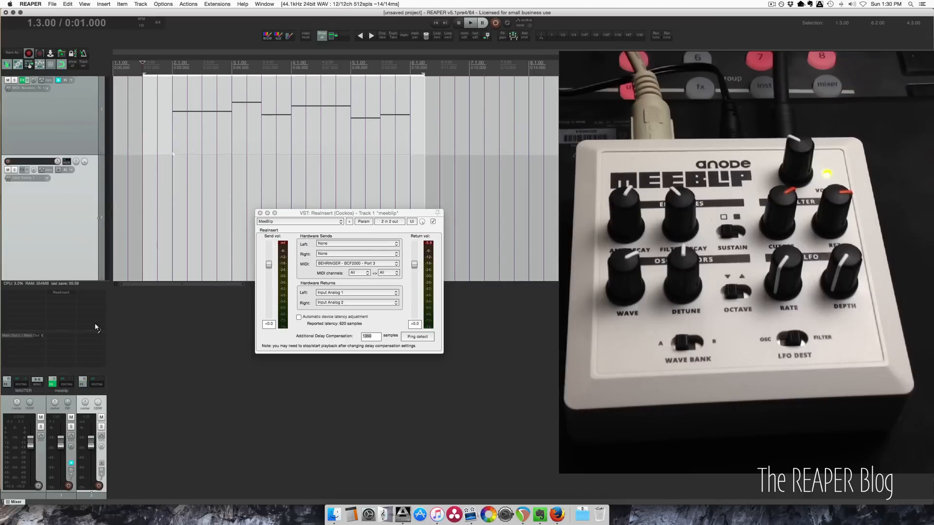
Set the Meeblip bounce track to Record: output (stereo) and start recording.
{"action": "left_click", "coordinate": [96, 328]}
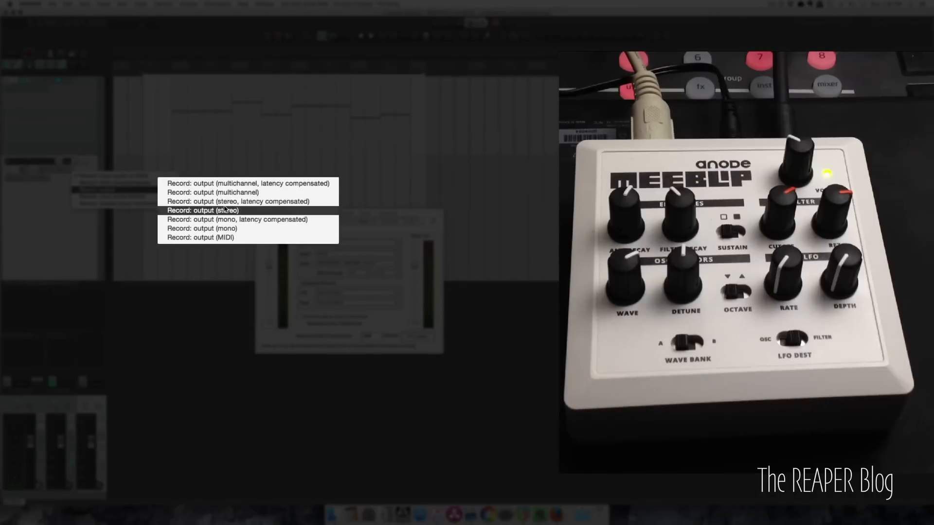
{"action": "left_click", "coordinate": [203, 210]}
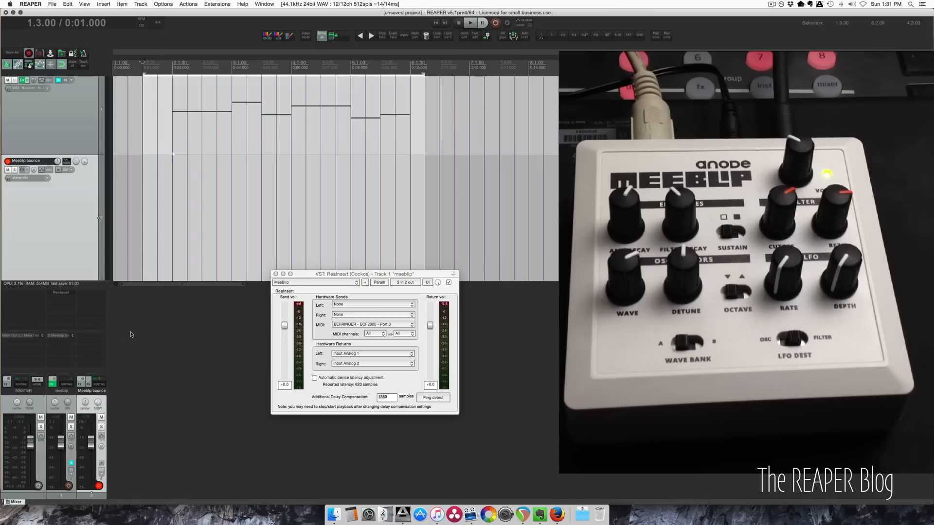
{"action": "left_click", "coordinate": [470, 22]}
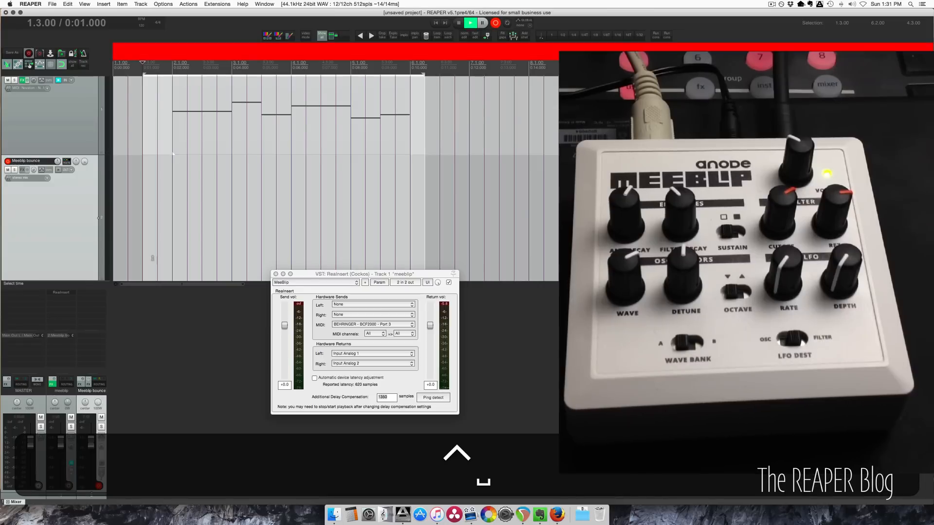